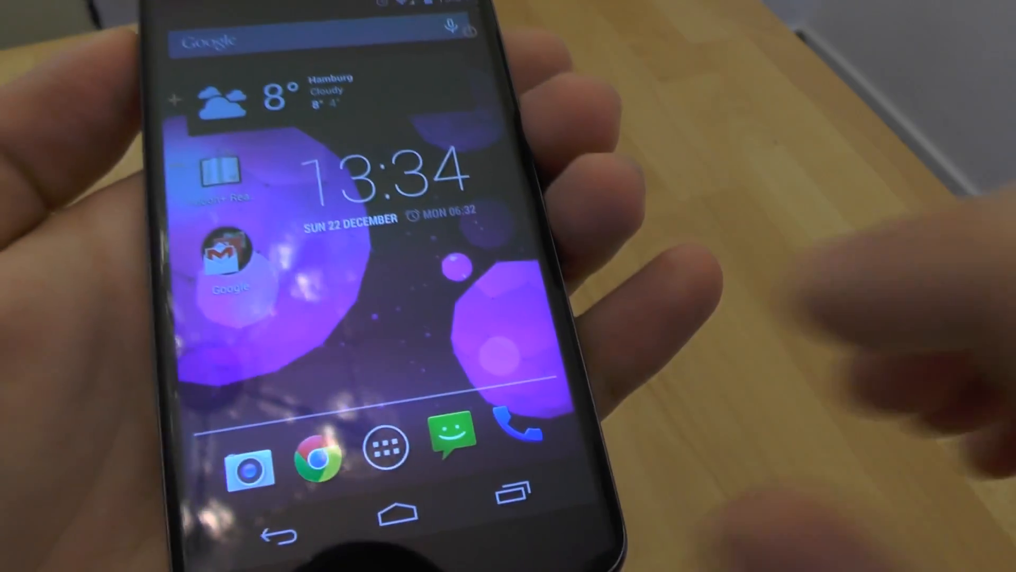
Launch Email from the app drawer and open the account's settings from the overflow menu.
{"action": "left_click", "coordinate": [386, 448]}
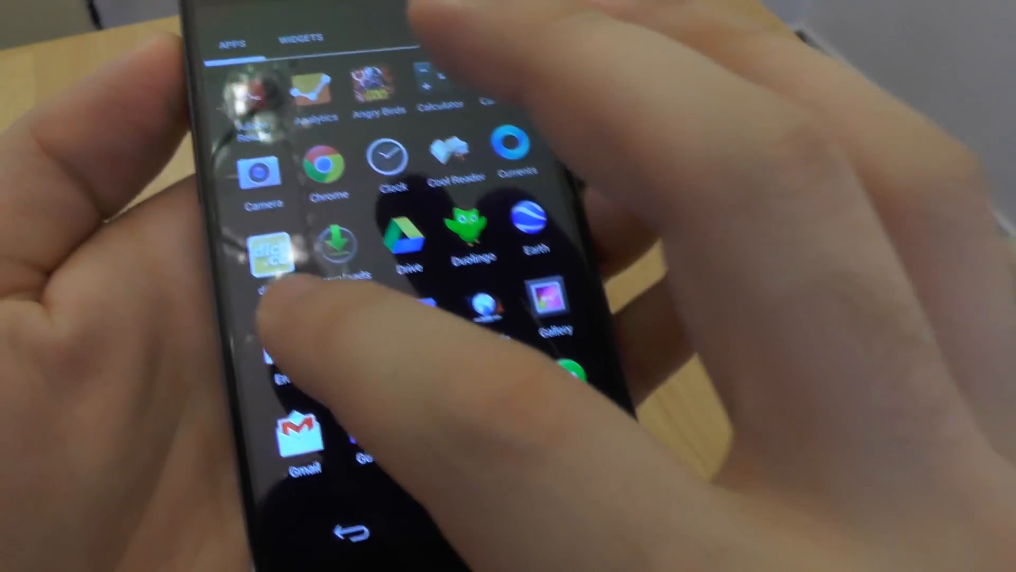
{"action": "left_click", "coordinate": [303, 441]}
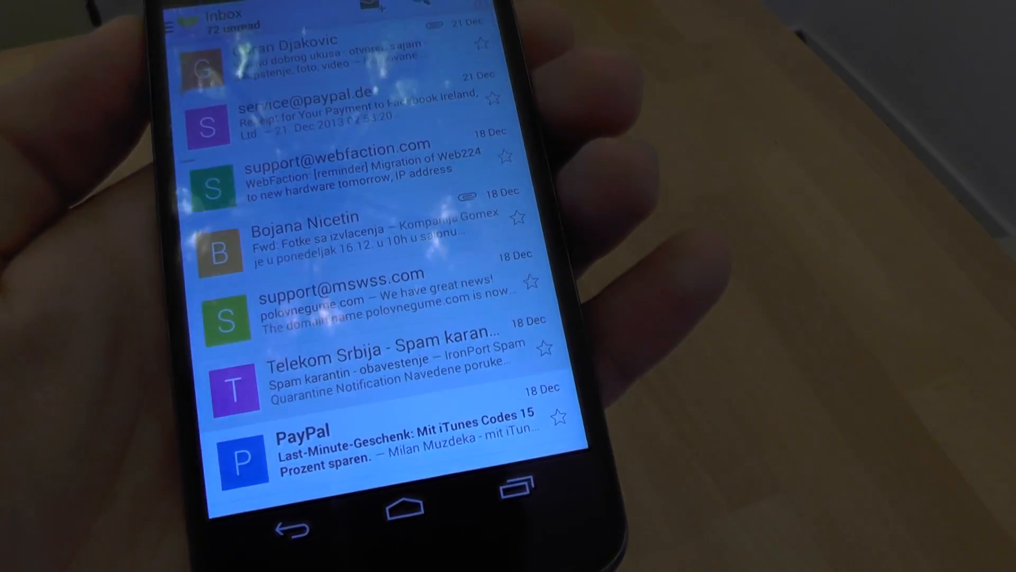
{"action": "left_click", "coordinate": [551, 34]}
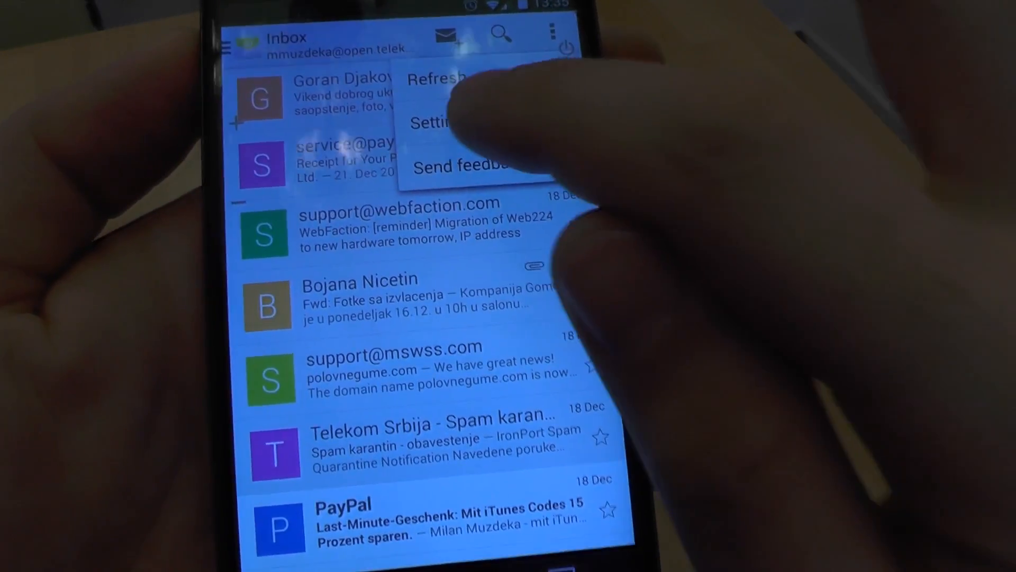
{"action": "left_click", "coordinate": [433, 123]}
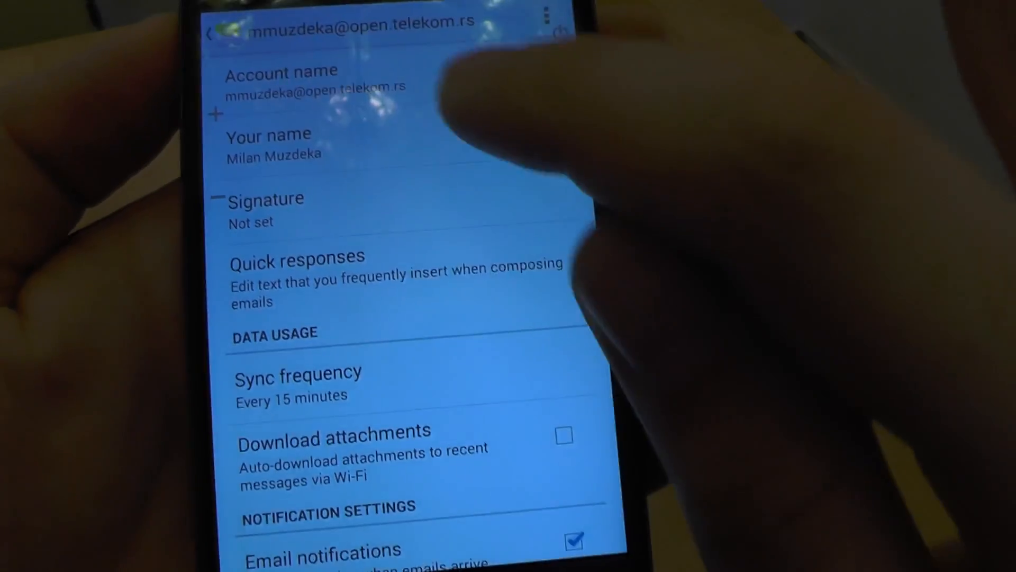
Set the account signature to the YouTube channel address ending in 'mmuzde'.
{"action": "left_click", "coordinate": [266, 207]}
{"action": "type", "text": "YouTube.com/"}
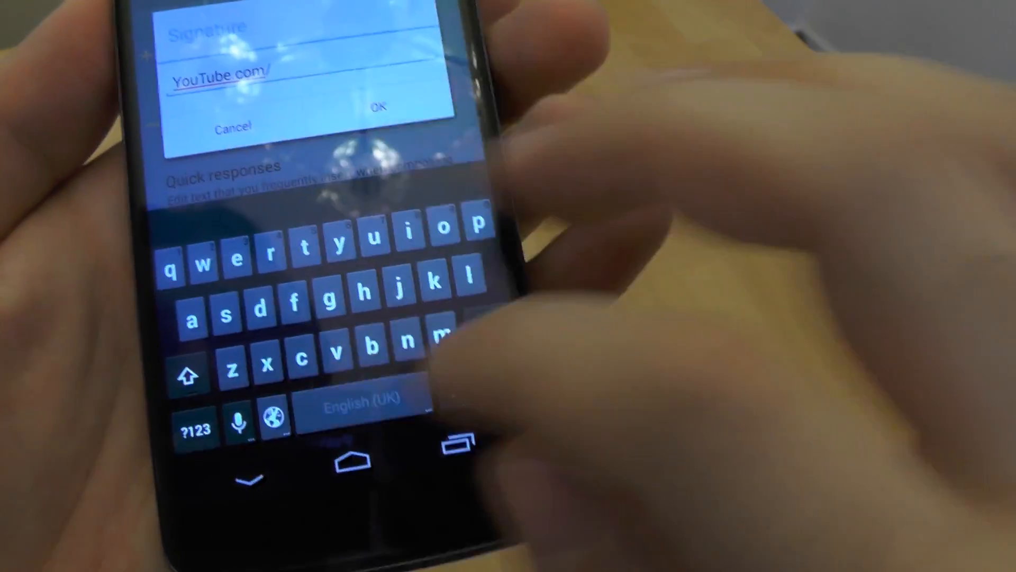
{"action": "type", "text": "mmuzdeka"}
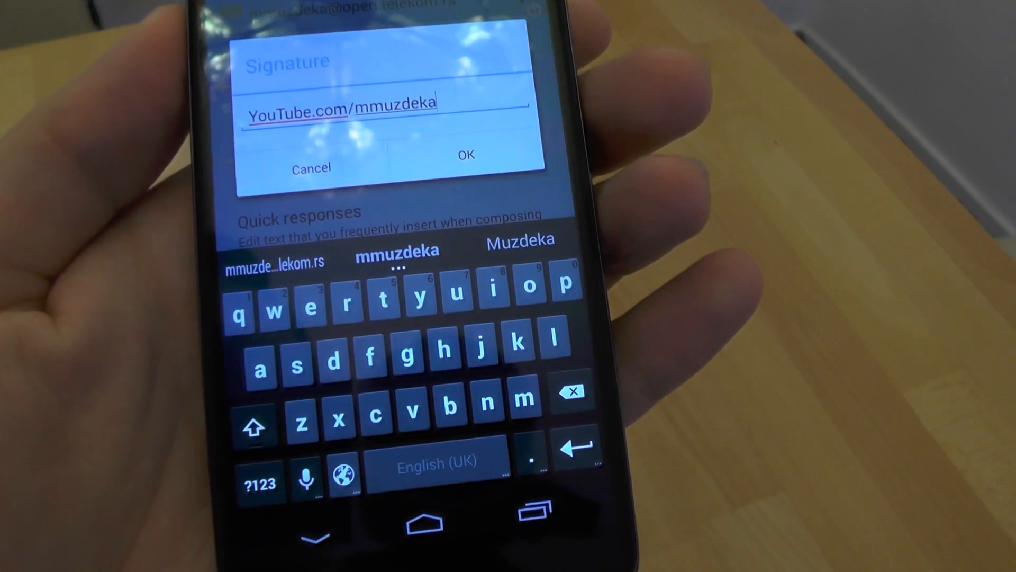
{"action": "left_click", "coordinate": [464, 155]}
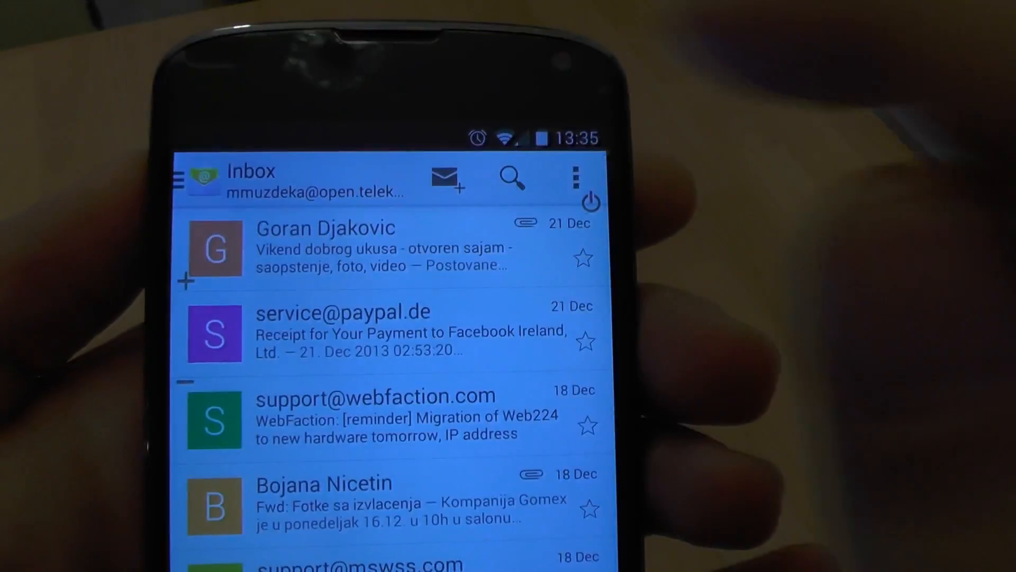
Compose a new email, which opens with the YouTube link signature already inserted.
{"action": "left_click", "coordinate": [445, 179]}
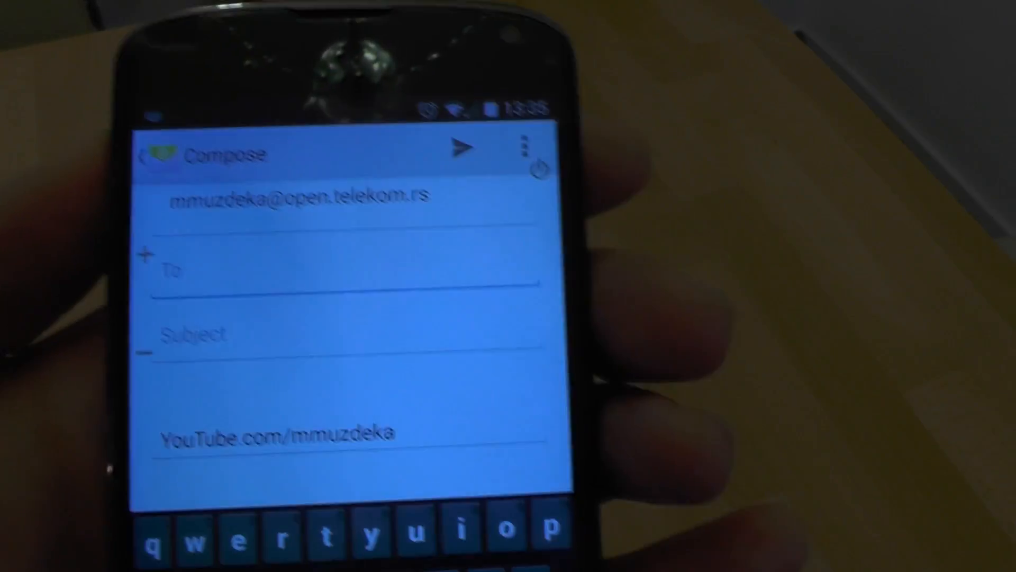